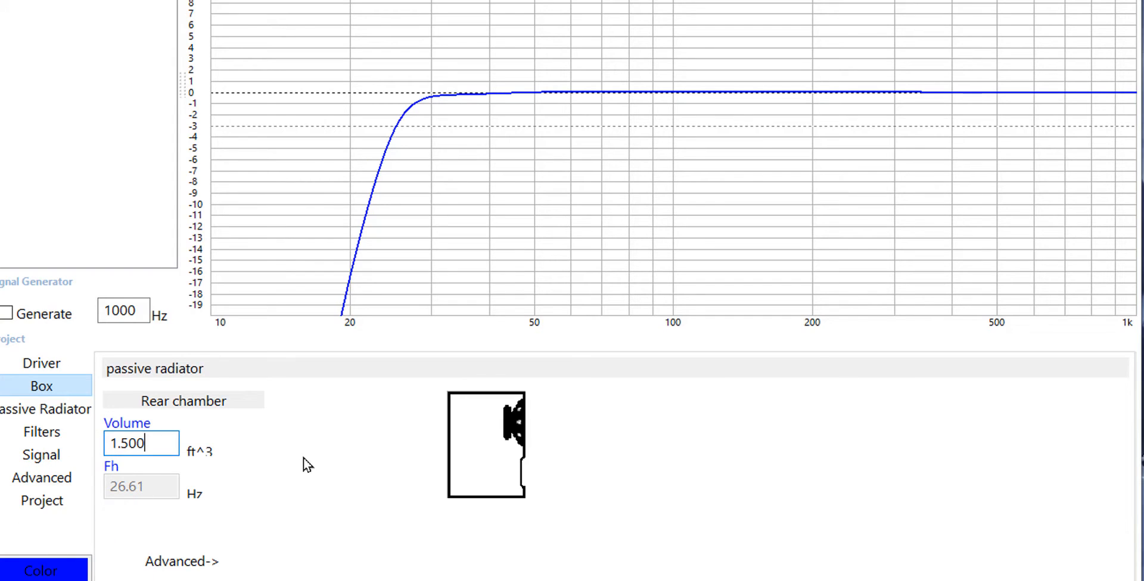
mouse_move(159, 450)
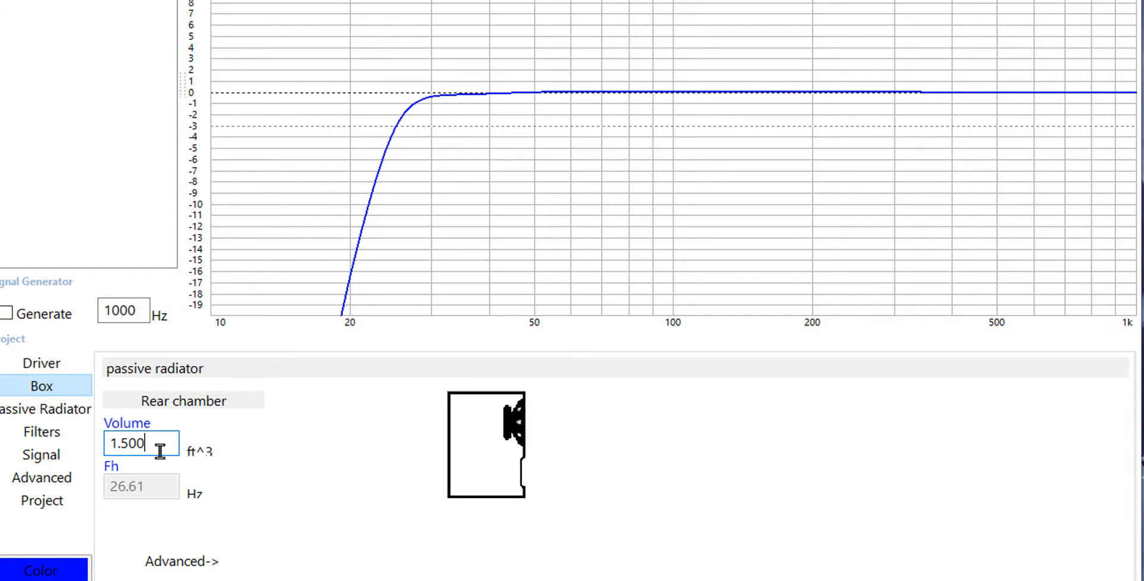
Step: Try a series of box volumes from 3.441 down to 0.687 and back up to 1.500 cubic feet
triple_click(141, 443)
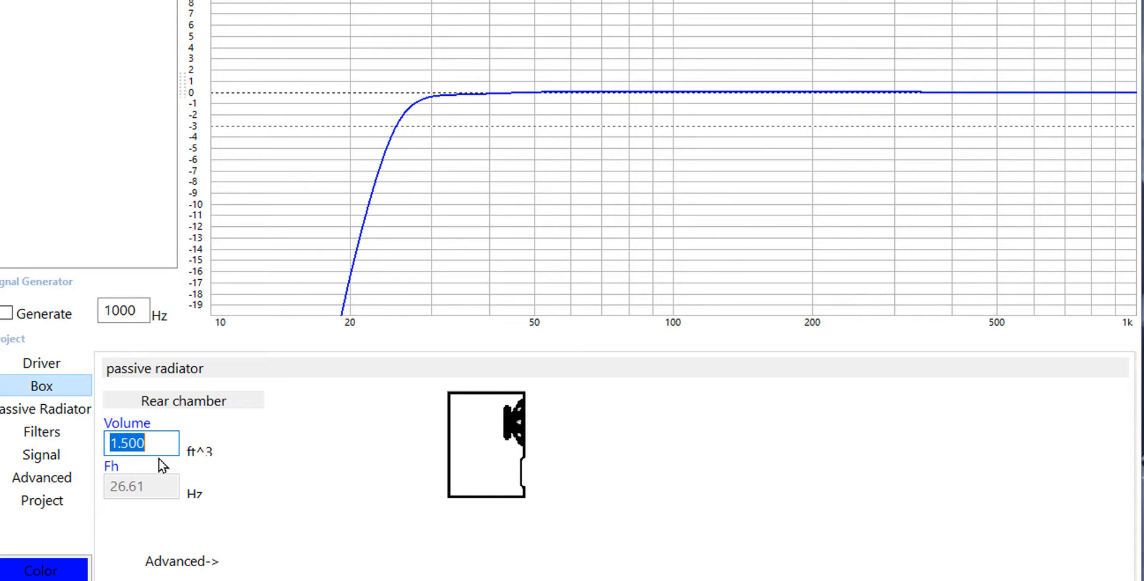
text(3.441)
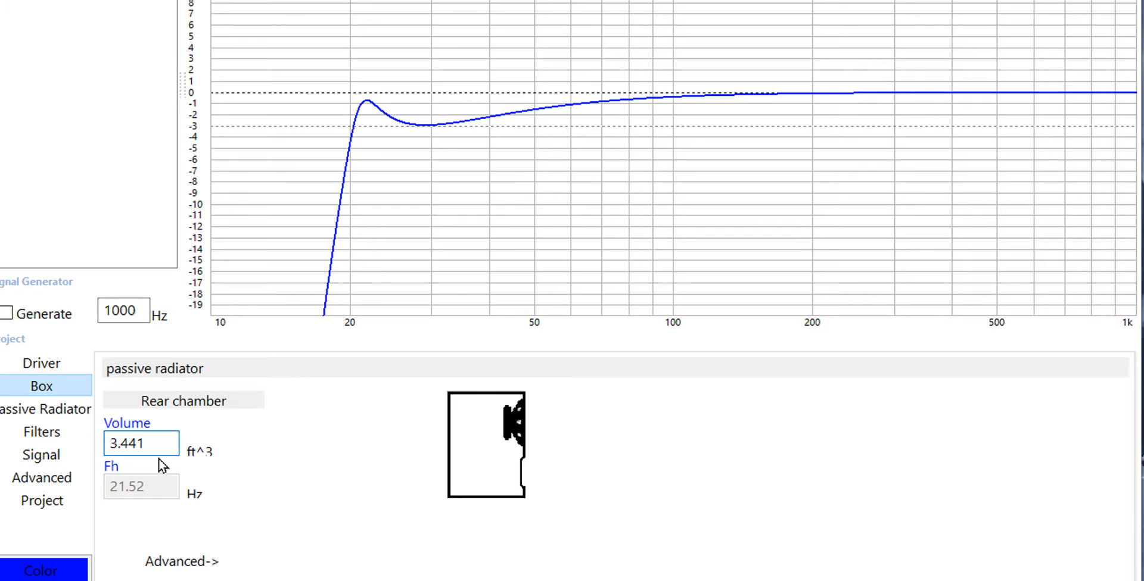
click(113, 443)
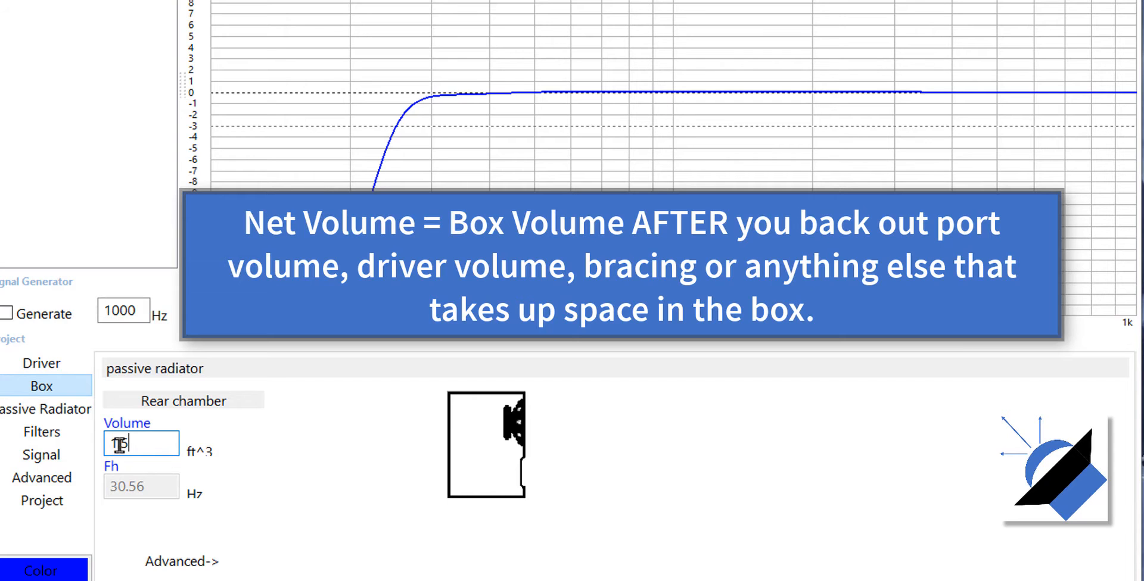
text(1.5)
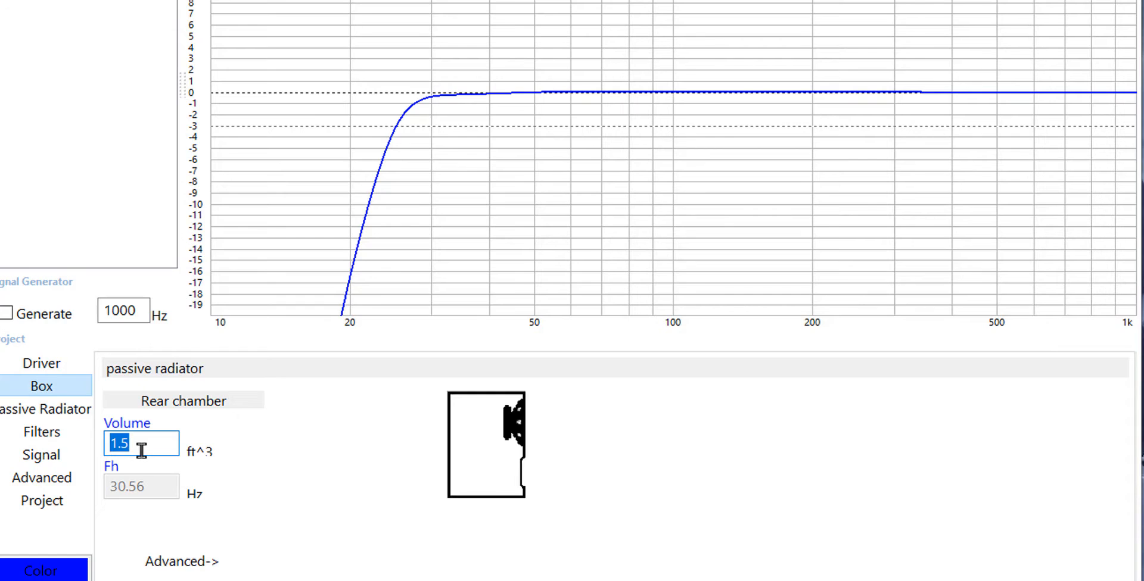
text(0.967)
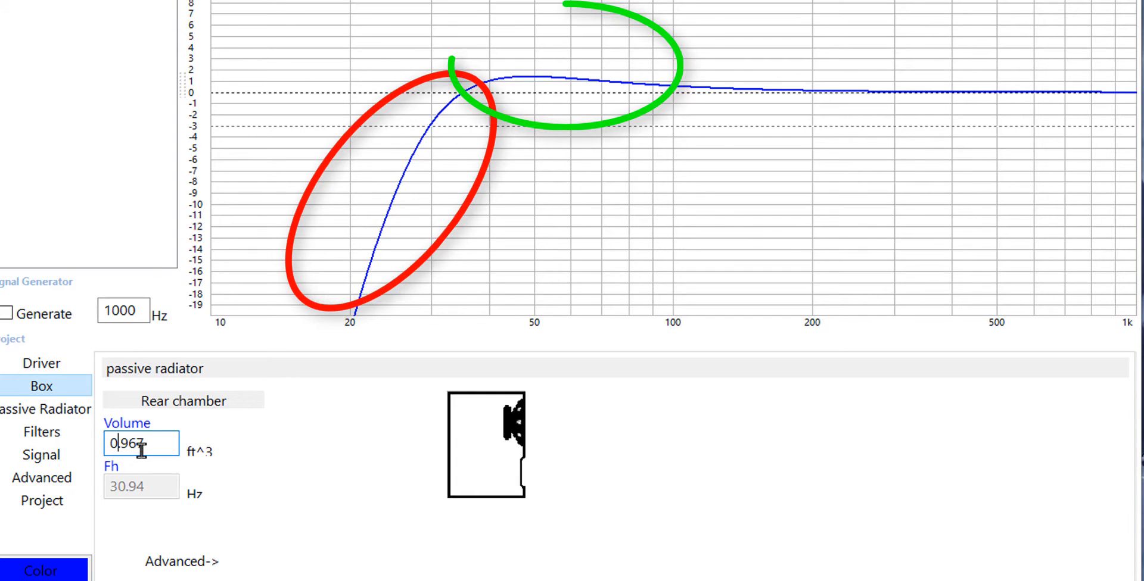
text(0.687)
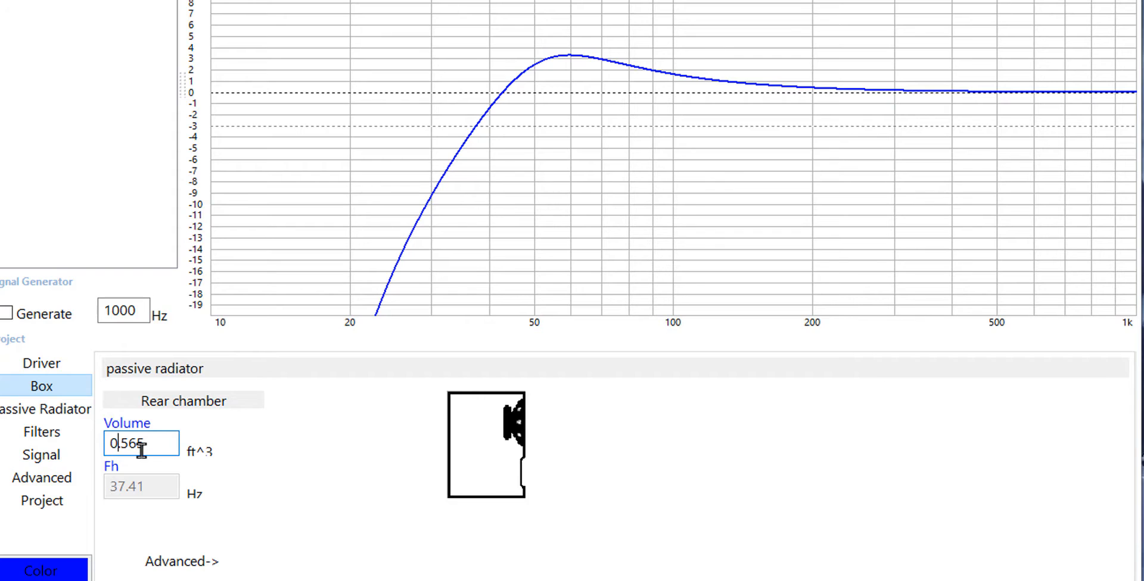
text(0.757)
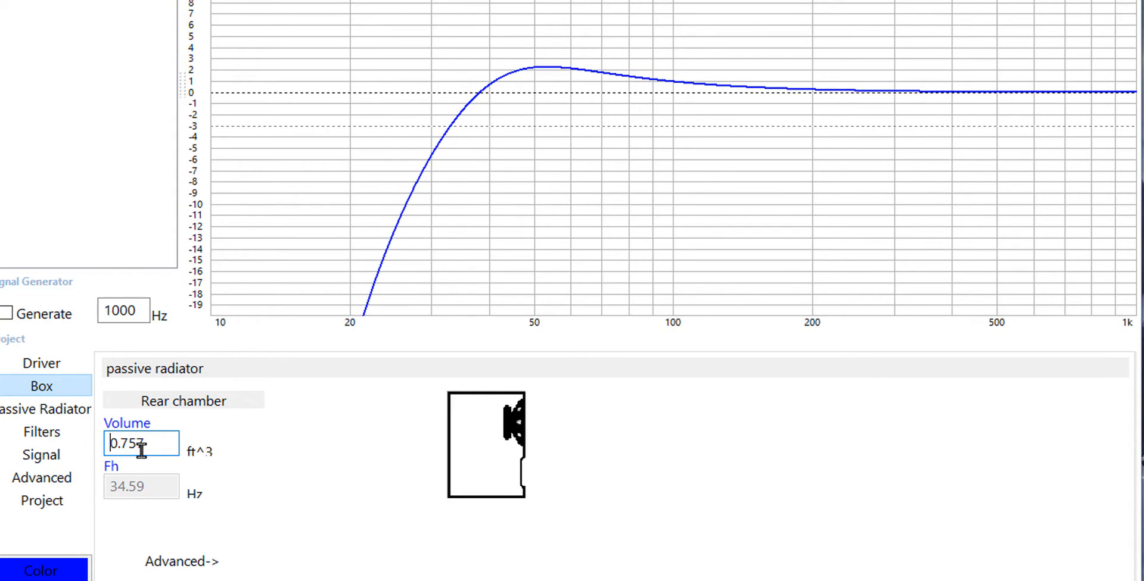
text(1.066)
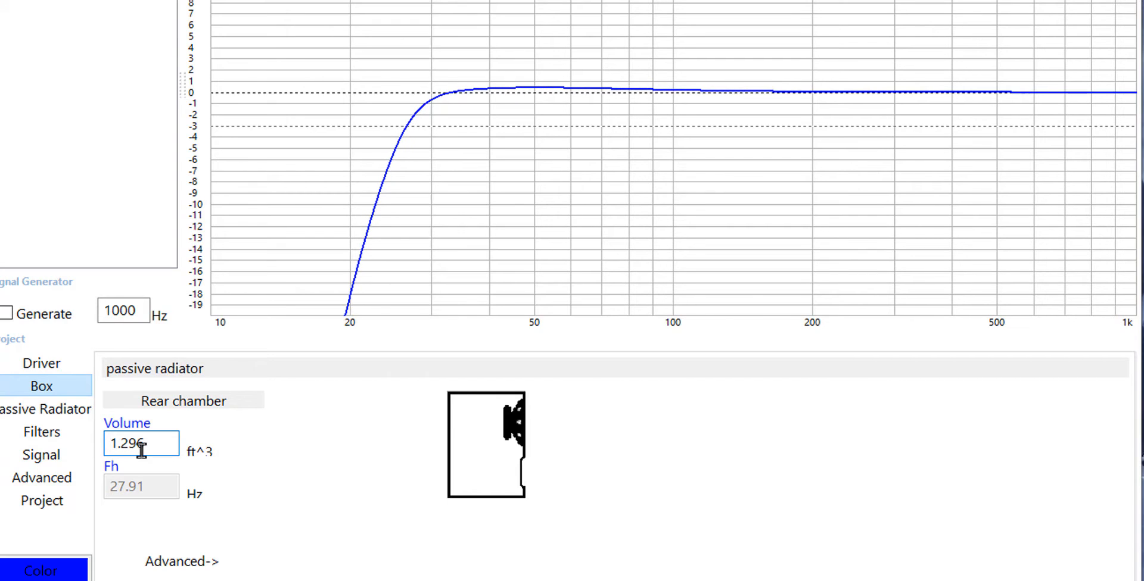
text(1.429)
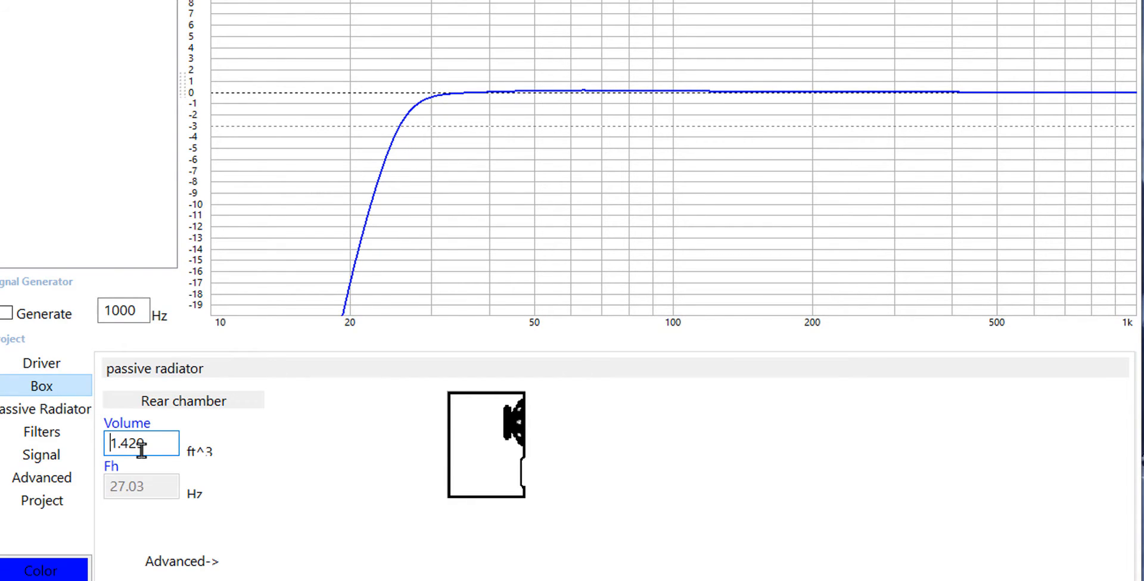
text(1.500)
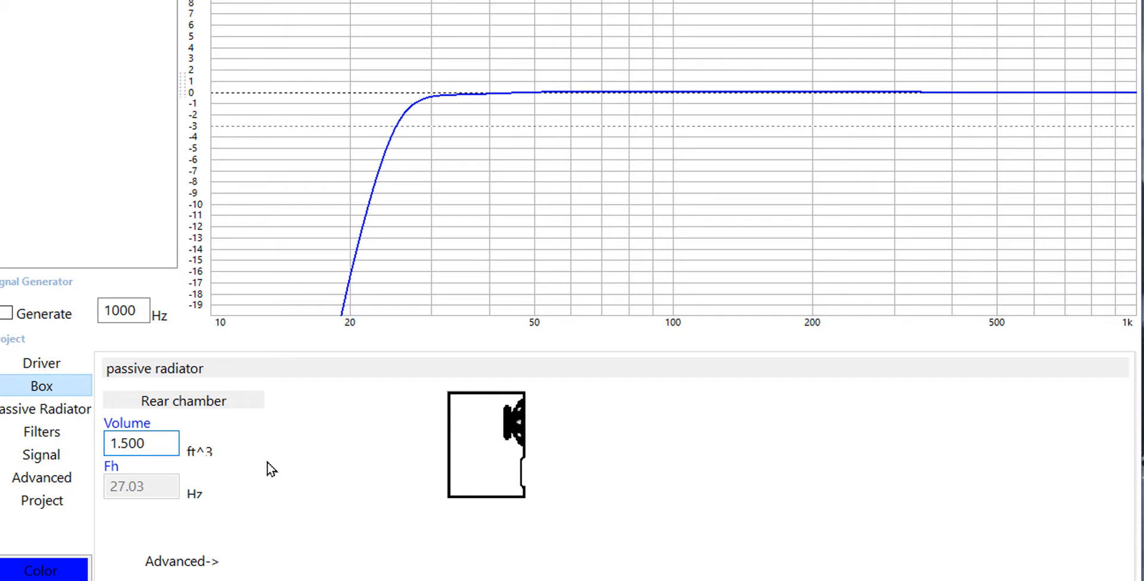
mouse_move(387, 151)
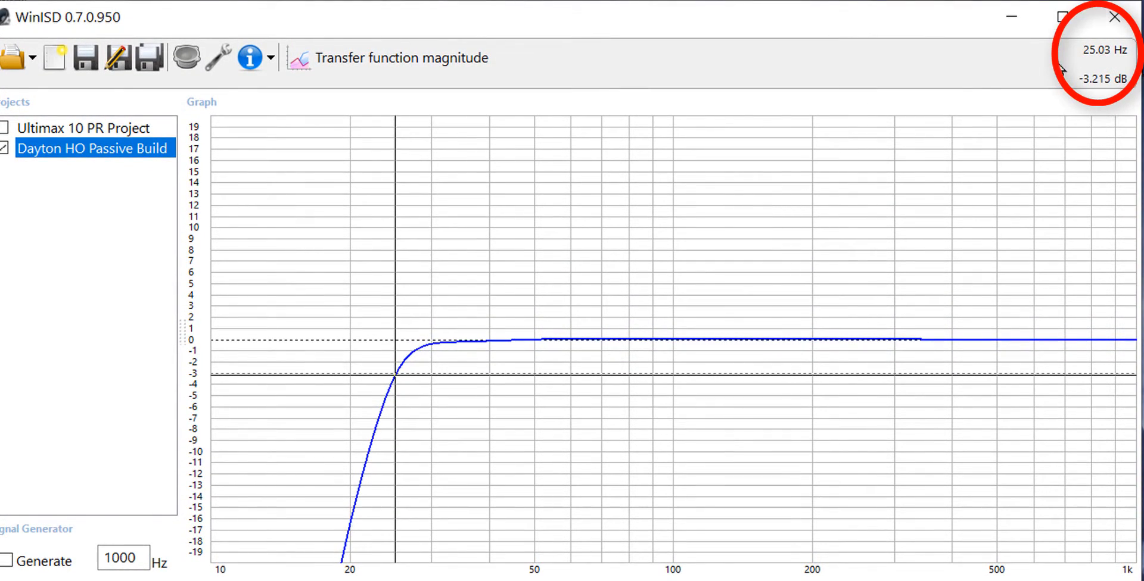
mouse_move(930, 115)
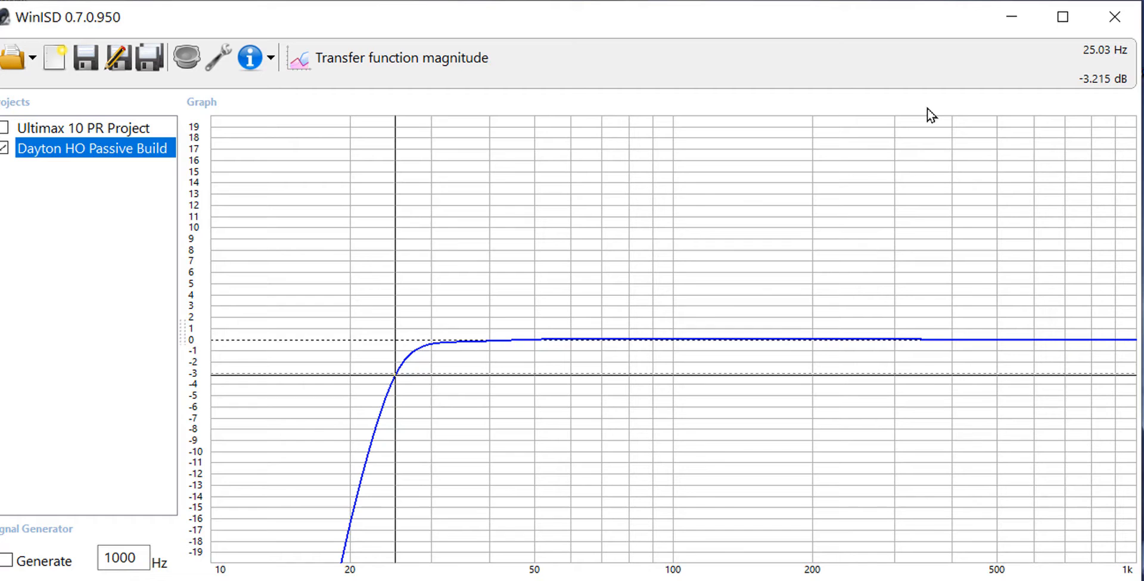
mouse_move(660, 34)
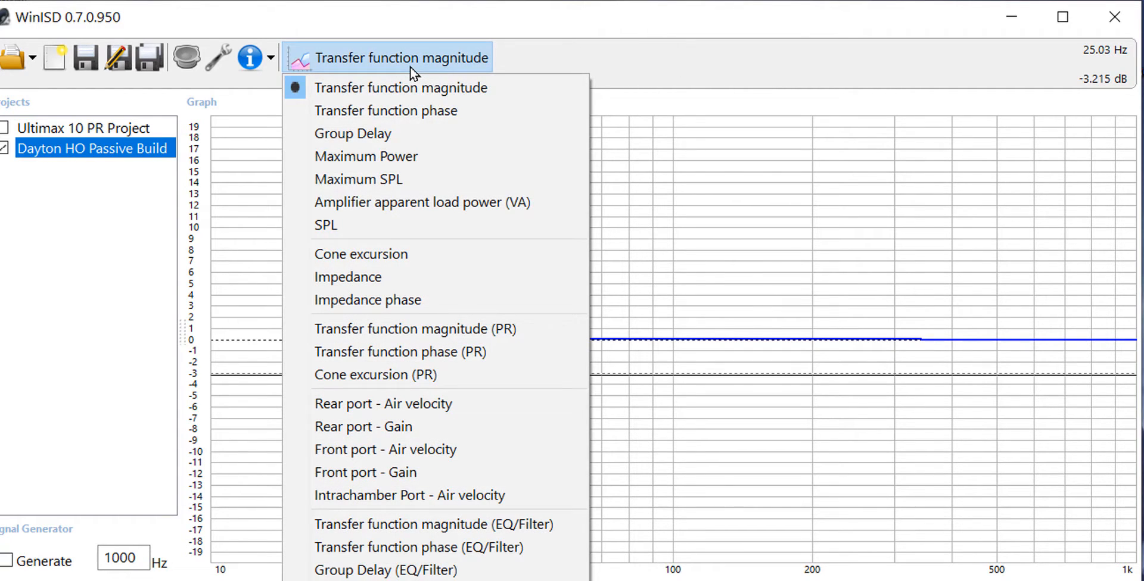
mouse_move(398, 259)
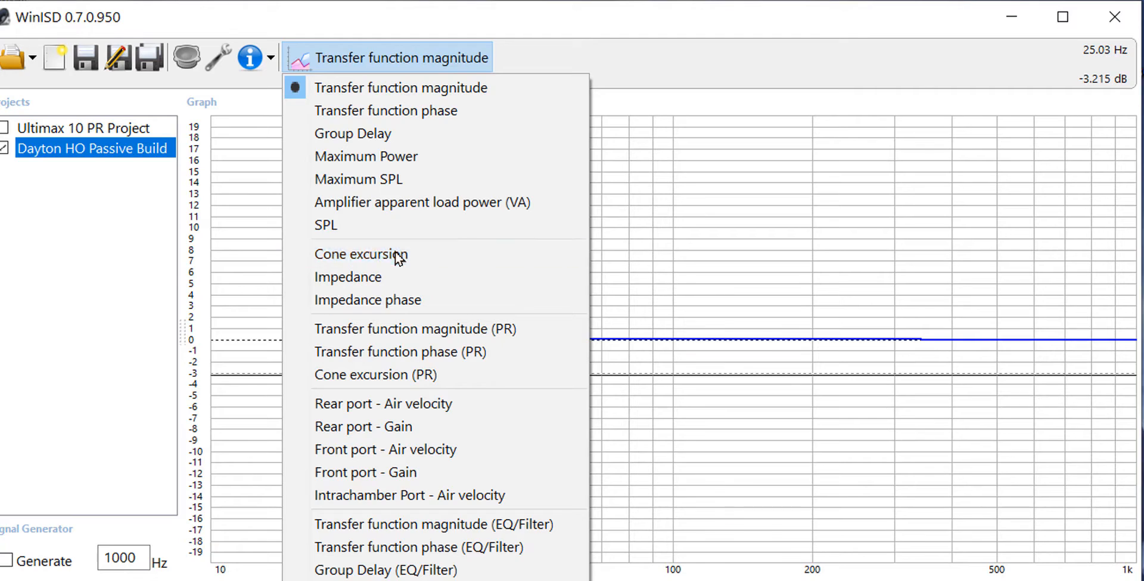
Step: Graph driver cone excursion, then rear-port air velocity, then passive-radiator cone excursion
click(359, 254)
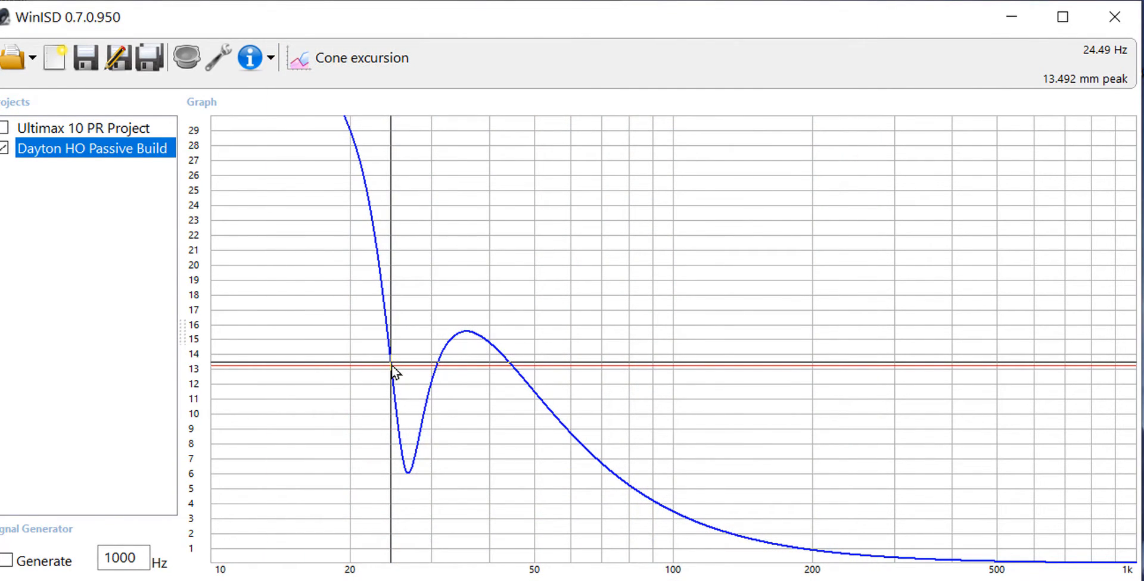
click(358, 57)
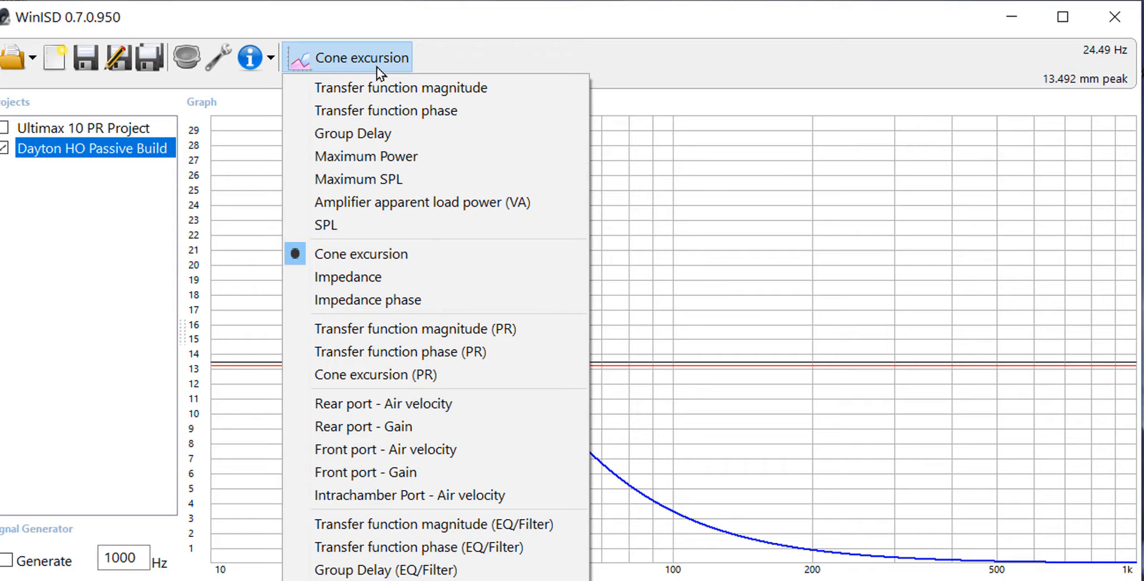
mouse_move(395, 404)
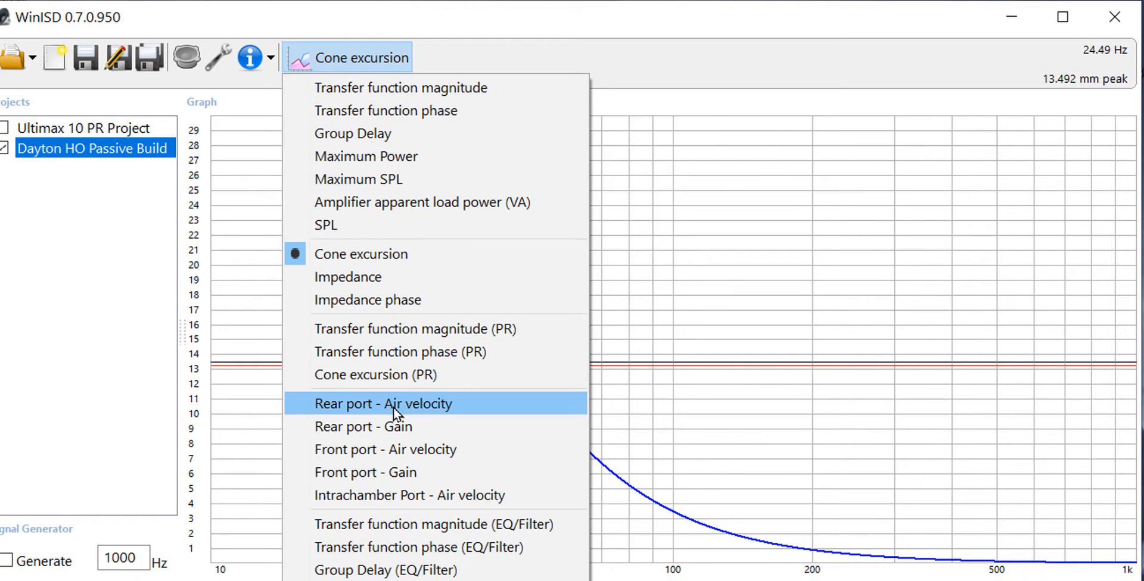
click(382, 403)
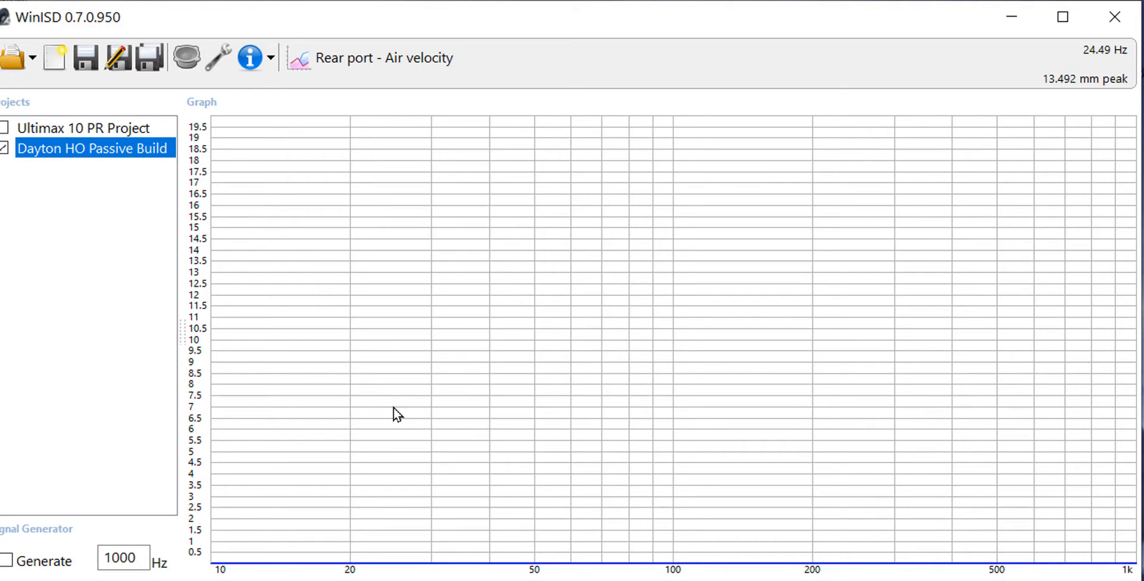
click(383, 58)
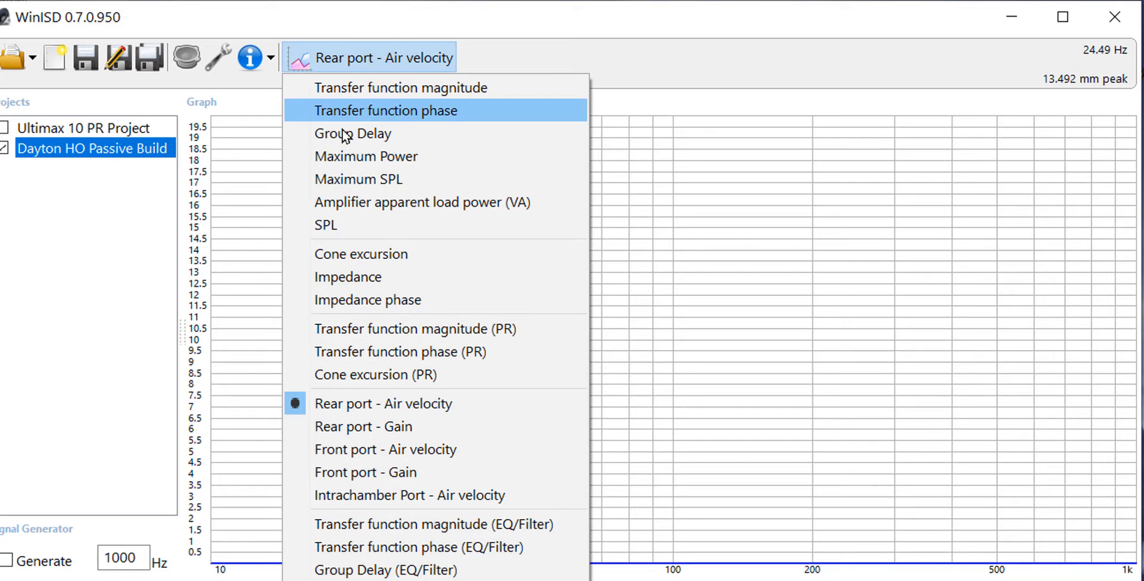
click(376, 374)
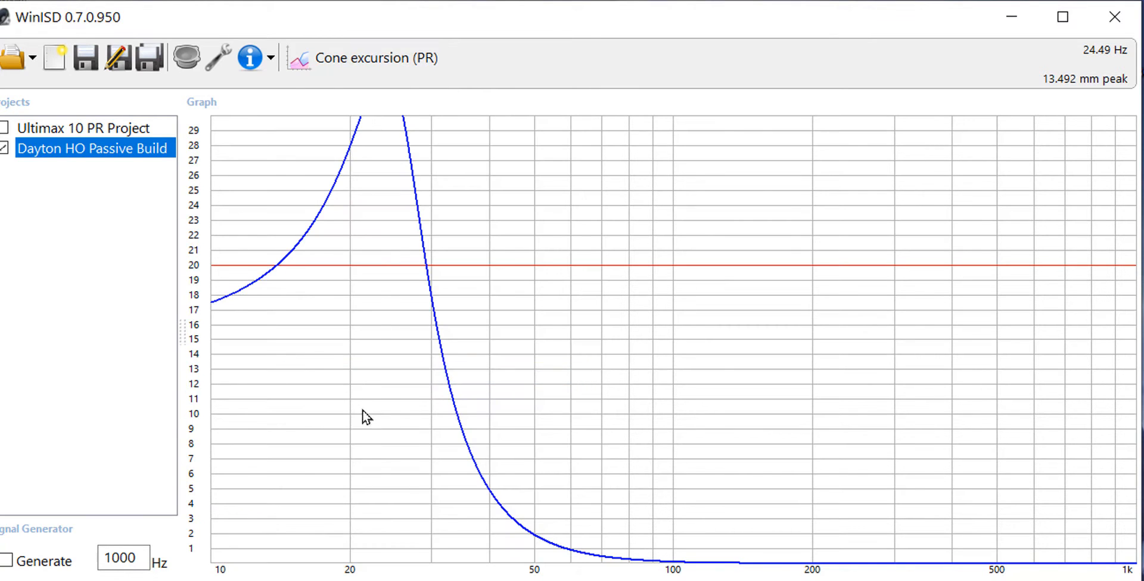
mouse_move(372, 455)
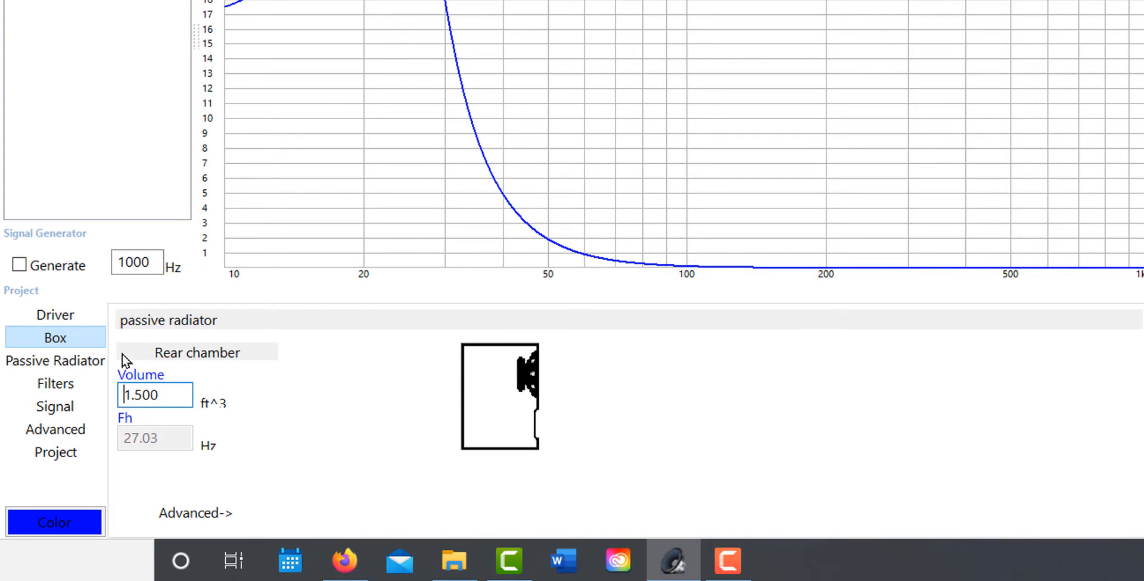
Step: Bring up the RSS265HO-4 product page and scroll down to its Product Details
click(55, 384)
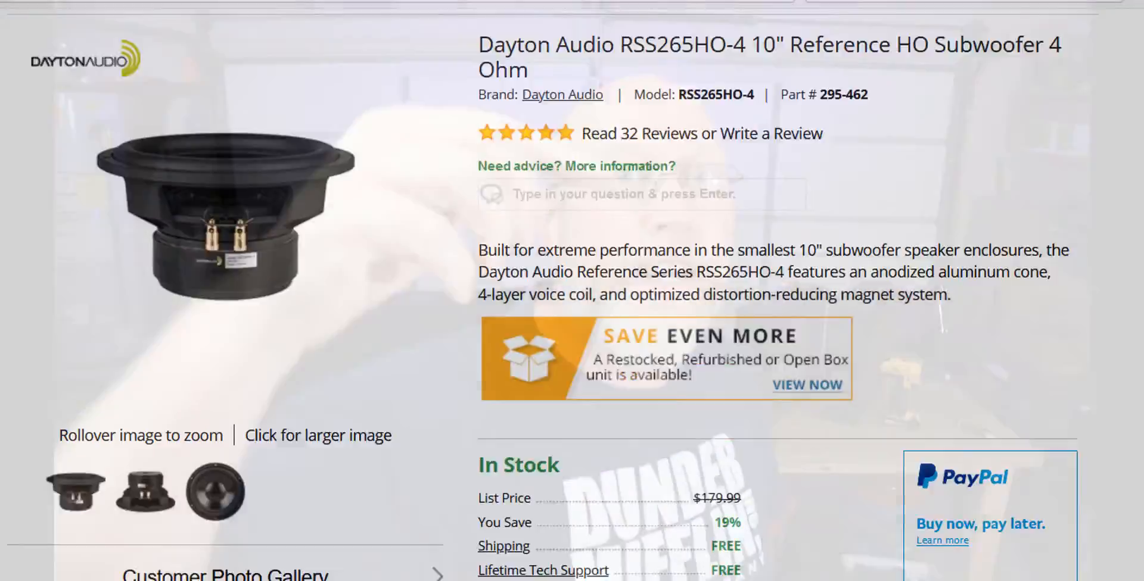
scroll(down, 3)
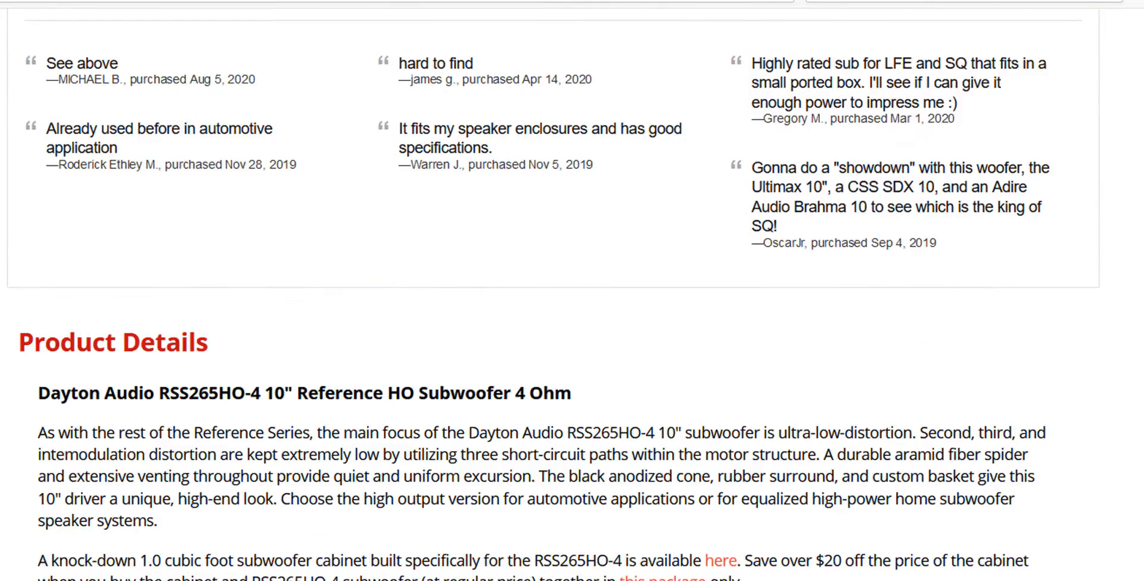
scroll(down, 3)
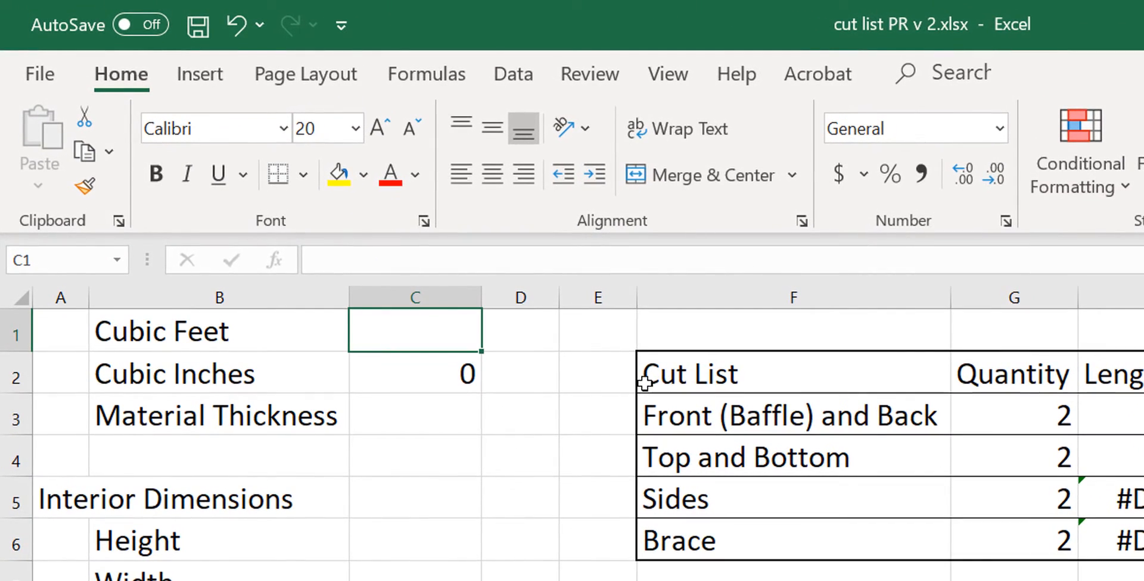
Step: Enter 1.75 cubic feet in C1 and confirm C2 converts it to 3024 cubic inches via =C1*1728
text(1.75)
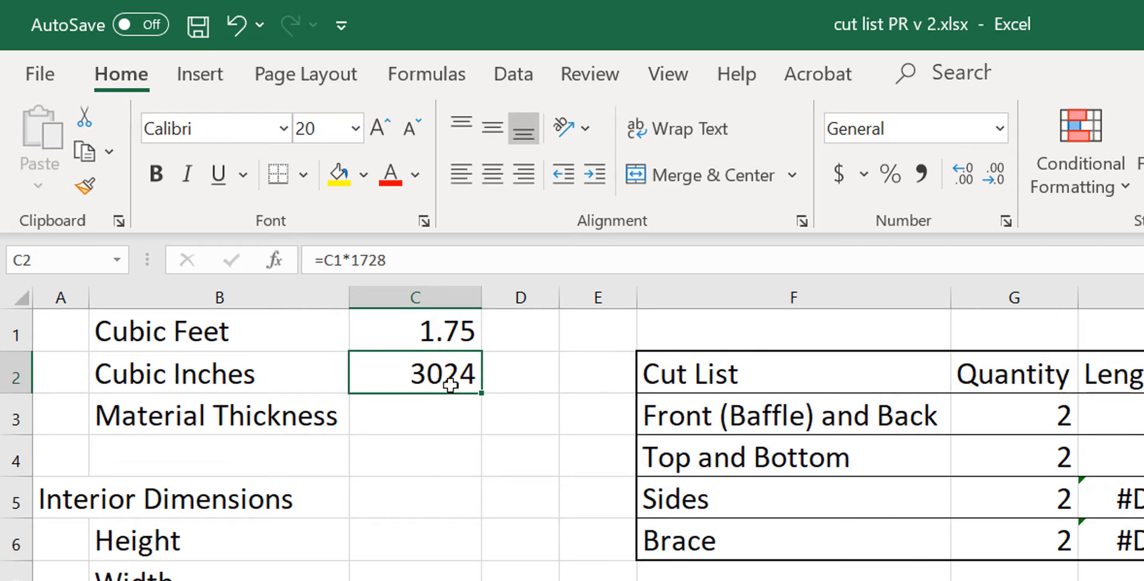
click(220, 332)
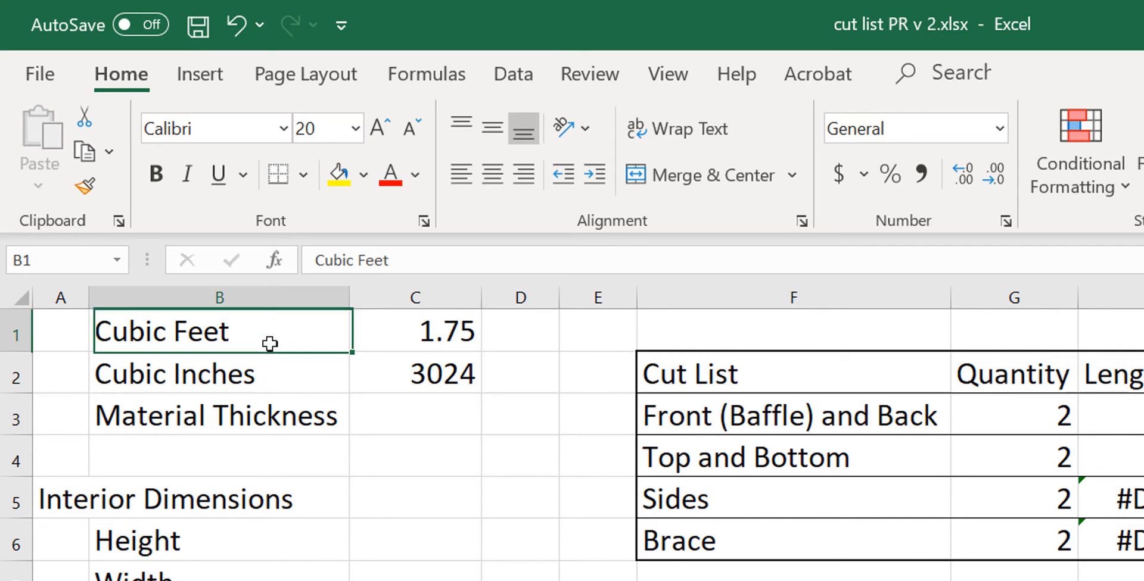
click(414, 374)
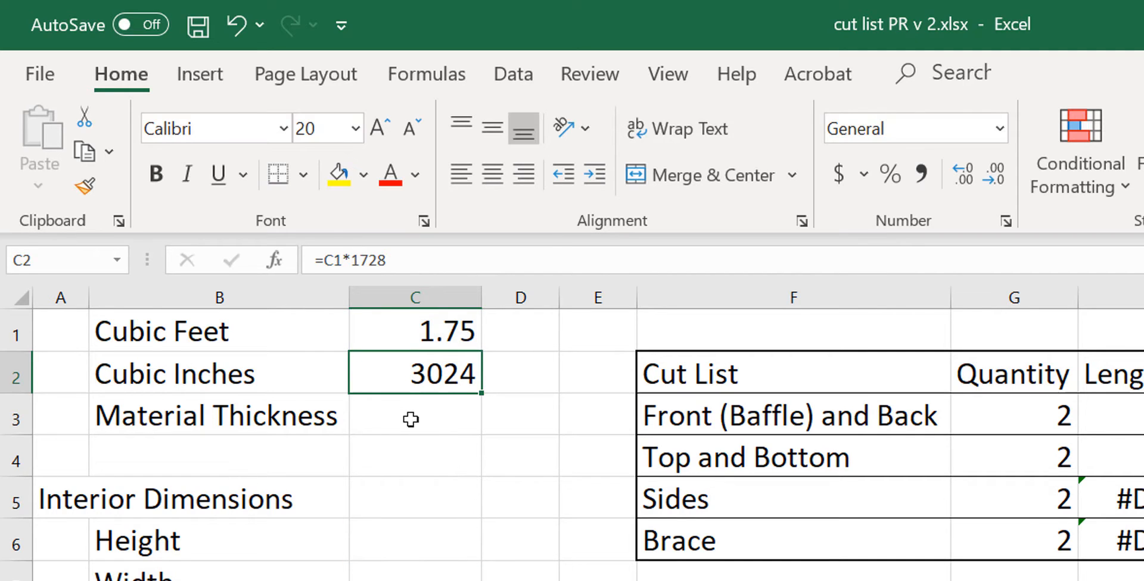
Step: Enter a material thickness of 15/16 in C3
click(414, 416)
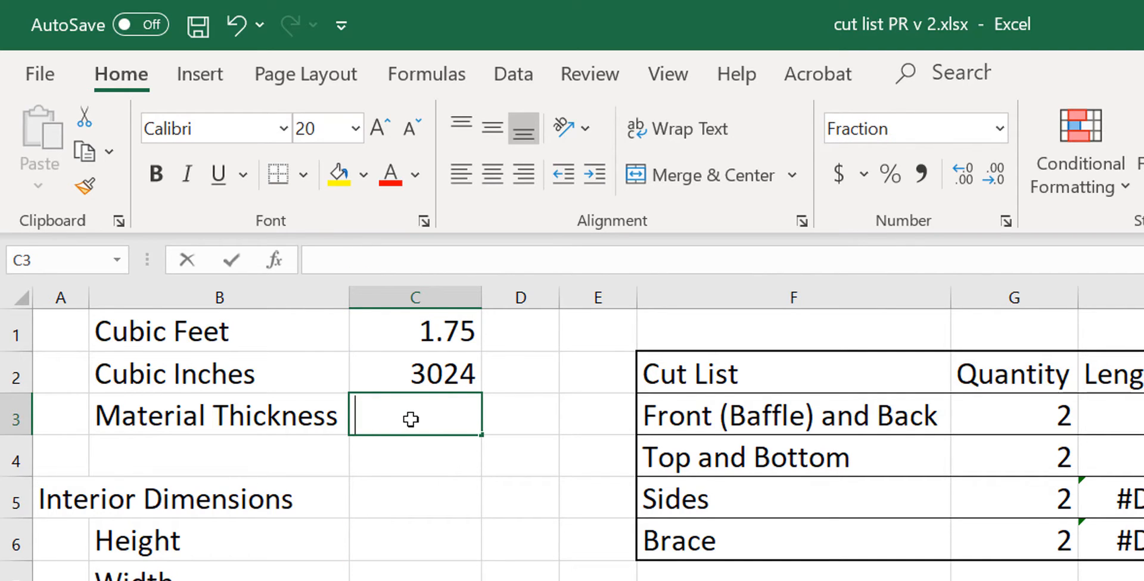
text(15/)
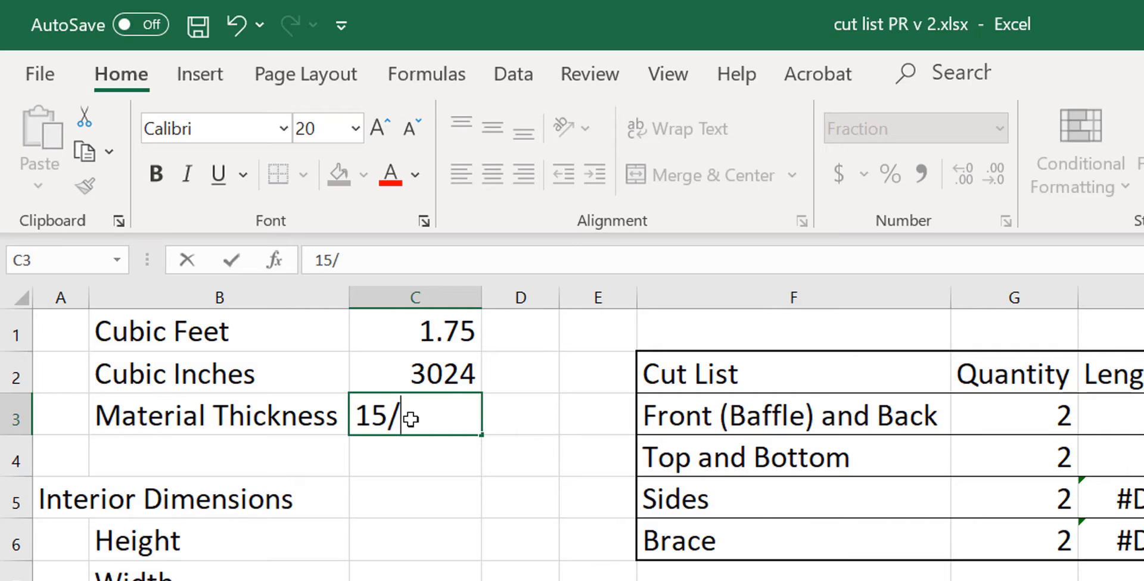
text(16)
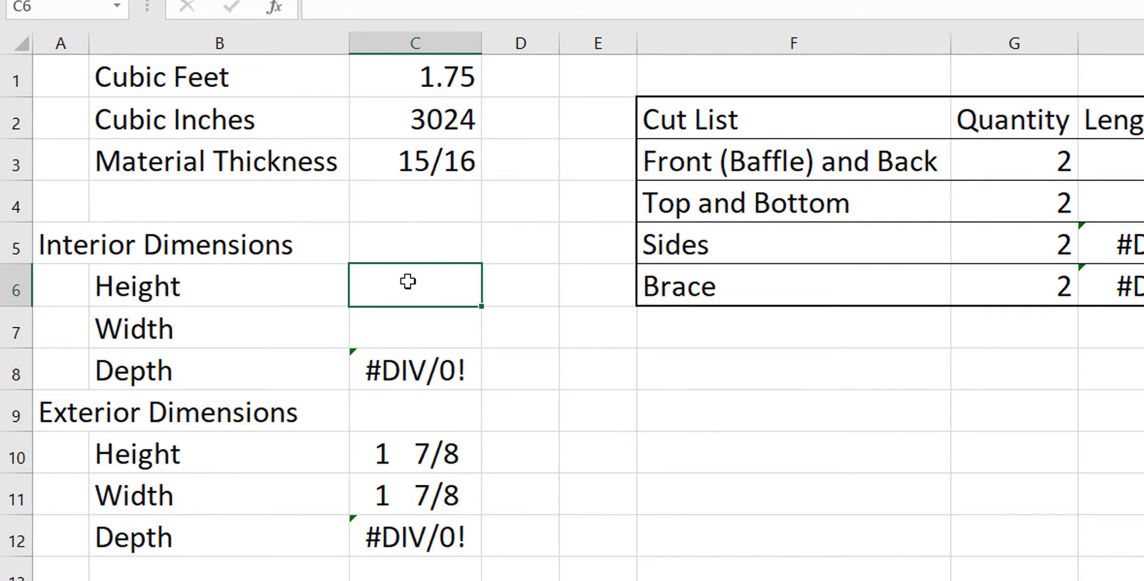
mouse_move(457, 219)
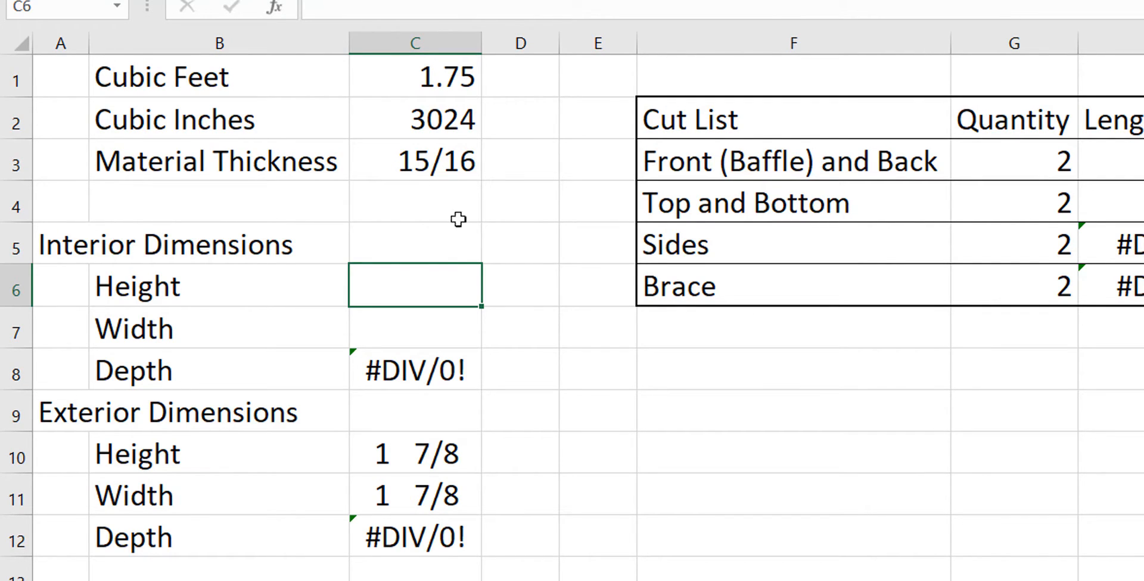
Step: Review the cubic-inches and interior-depth formulas, then select the interior height cell
click(415, 119)
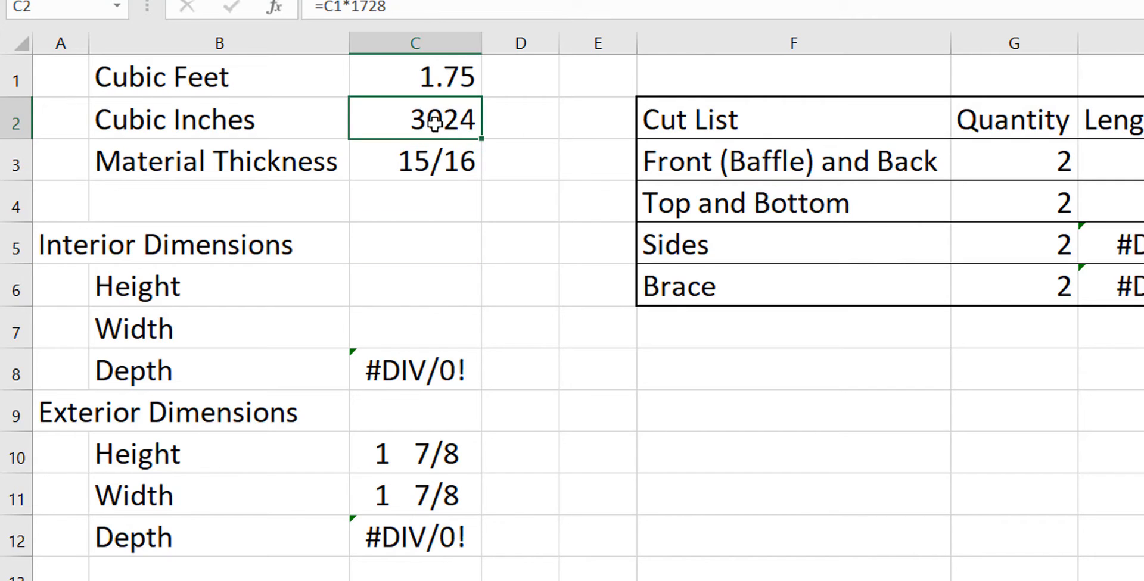
click(415, 371)
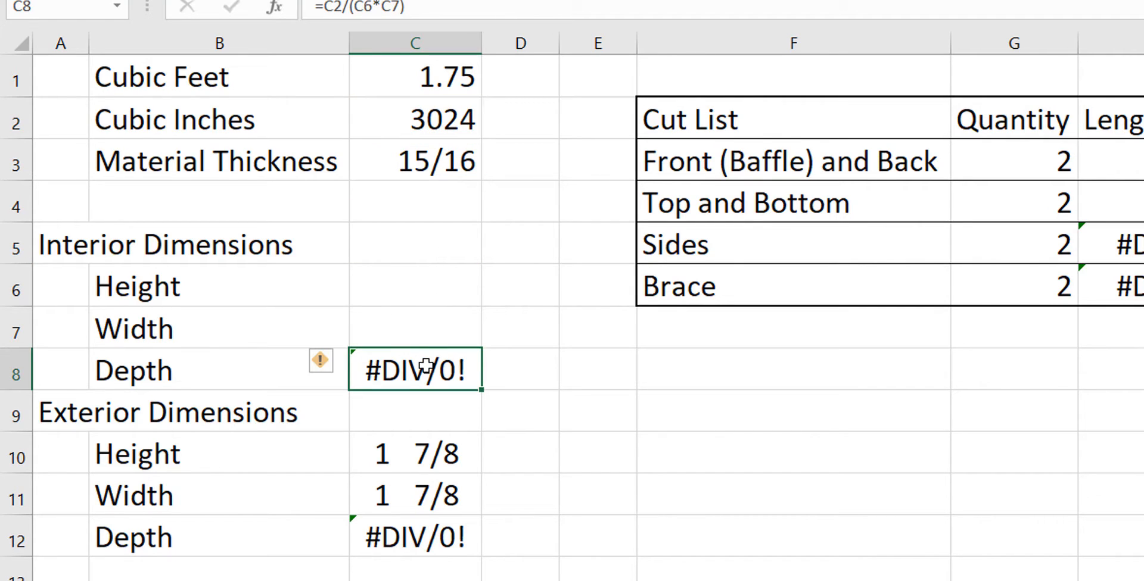
click(415, 286)
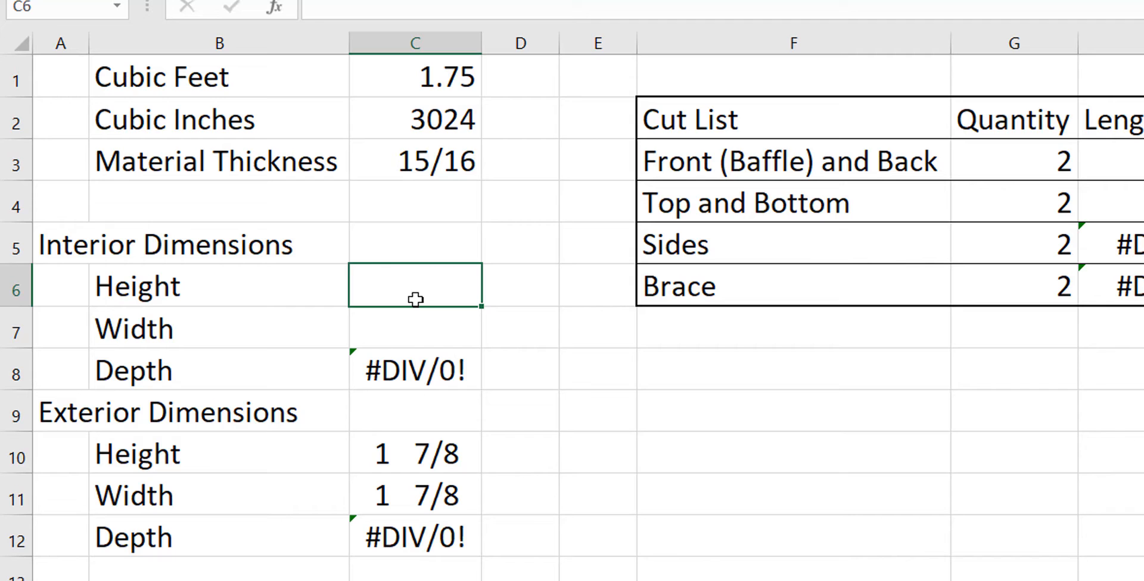
Step: Enter interior height 12 and width 42, then inspect the exterior height formula in C10
text(12)
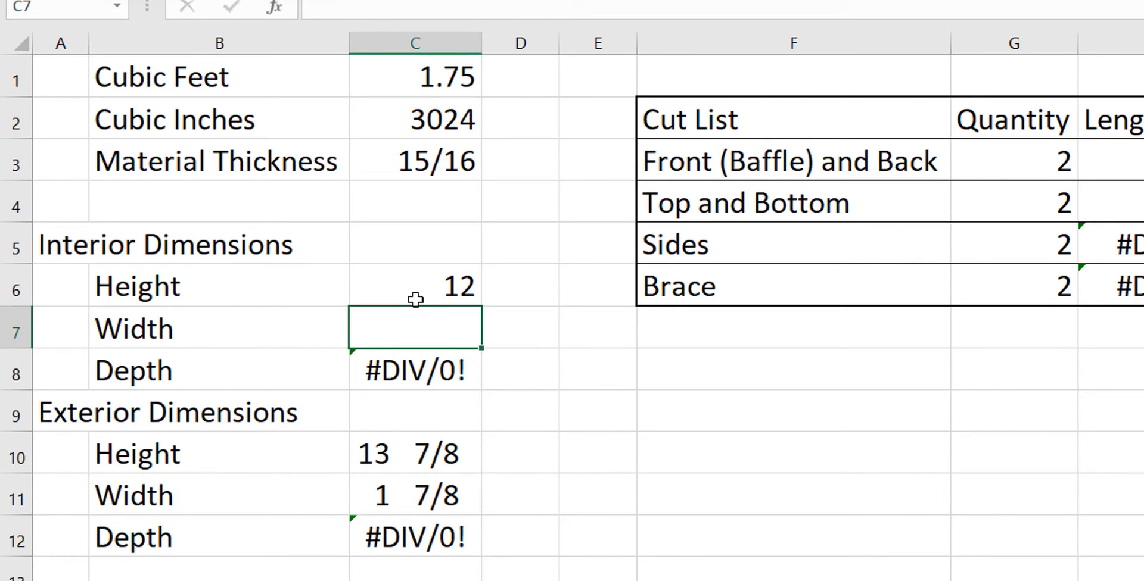
text(42)
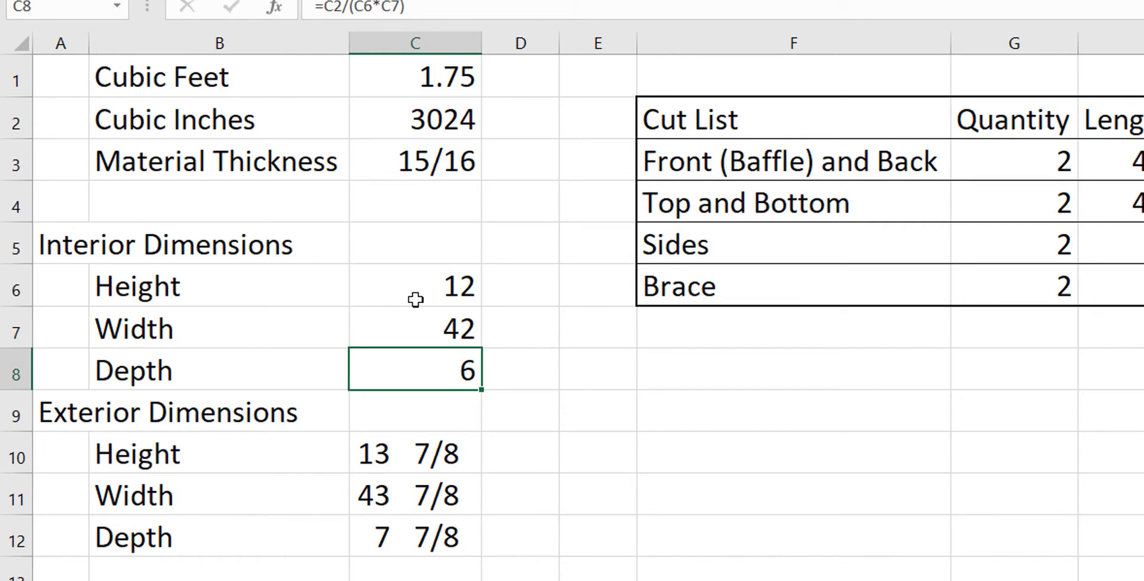
mouse_move(549, 387)
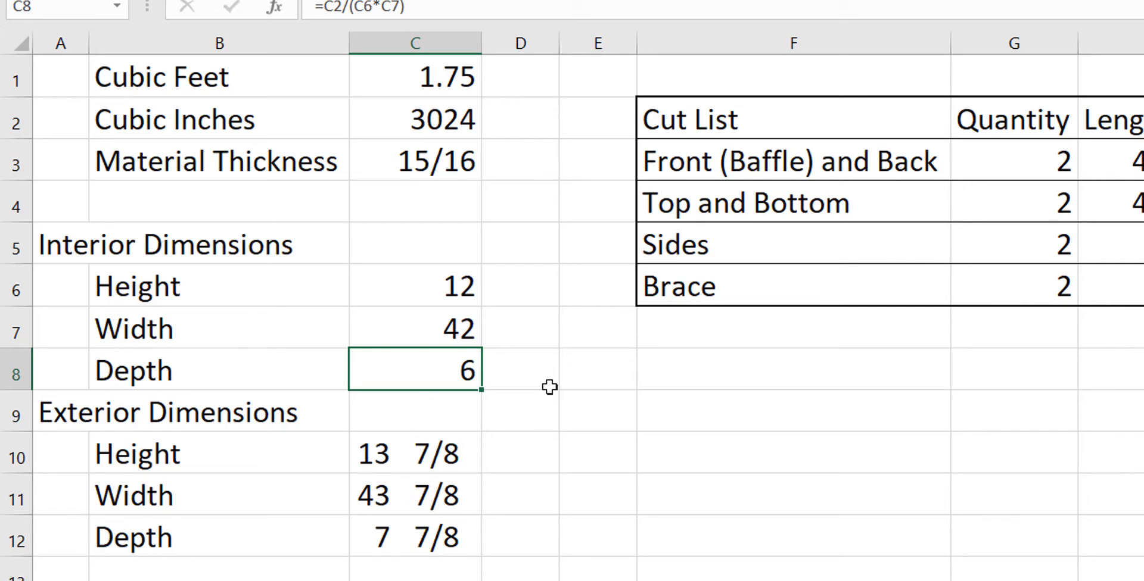
click(415, 453)
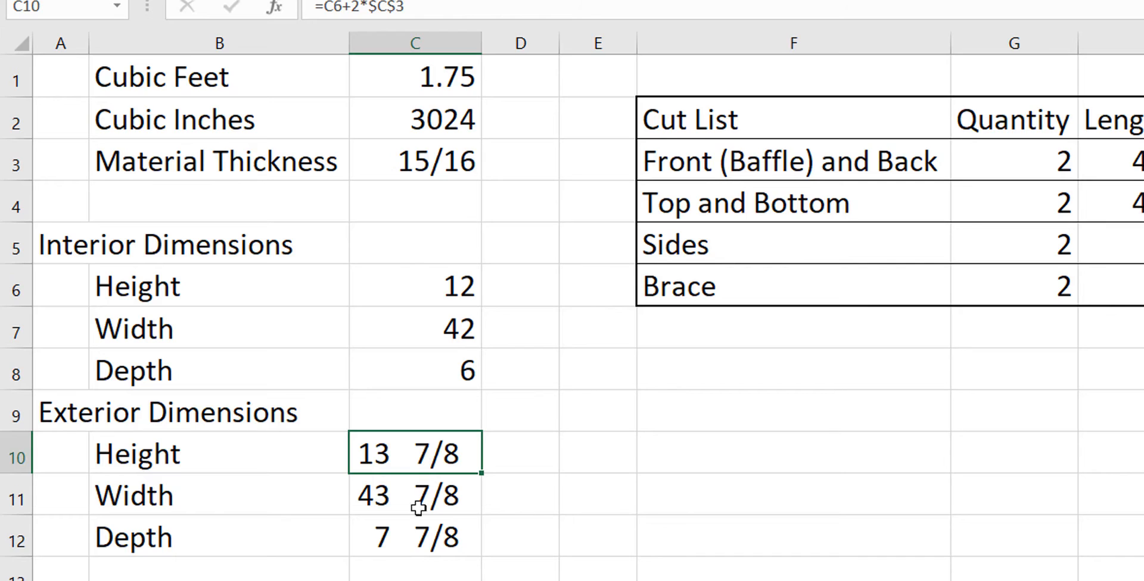
double_click(415, 453)
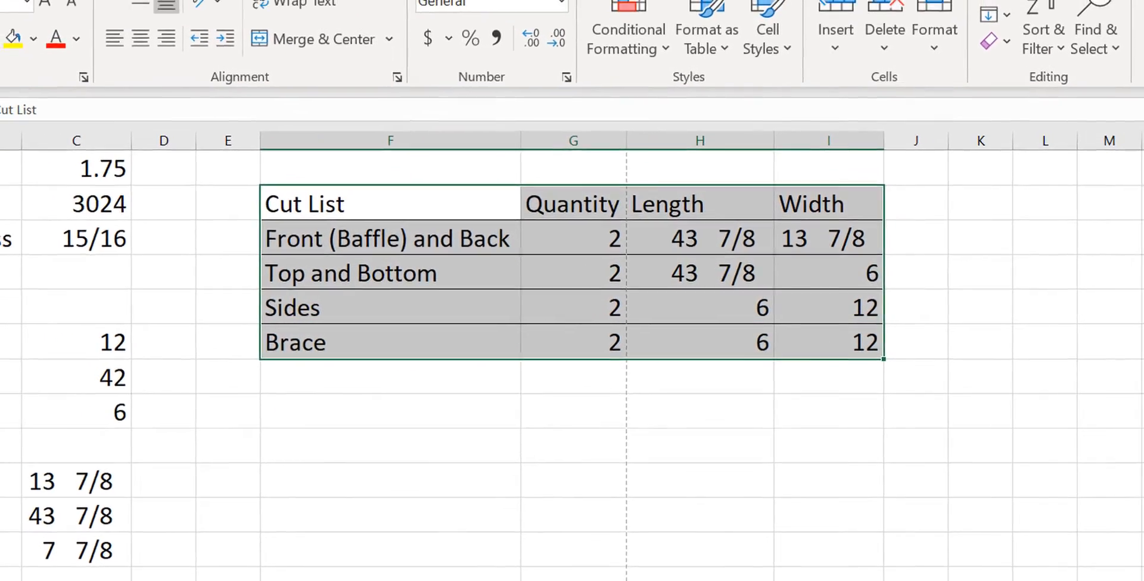
Step: Copy the finished cut-list table F1:I6 to the clipboard
key(ctrl+p)
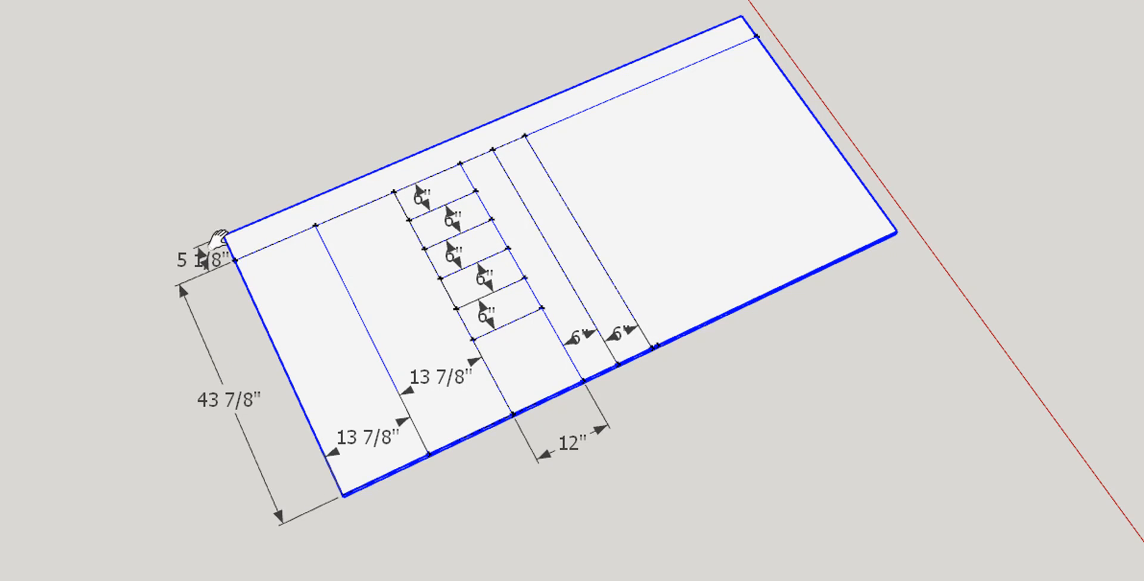
mouse_move(347, 122)
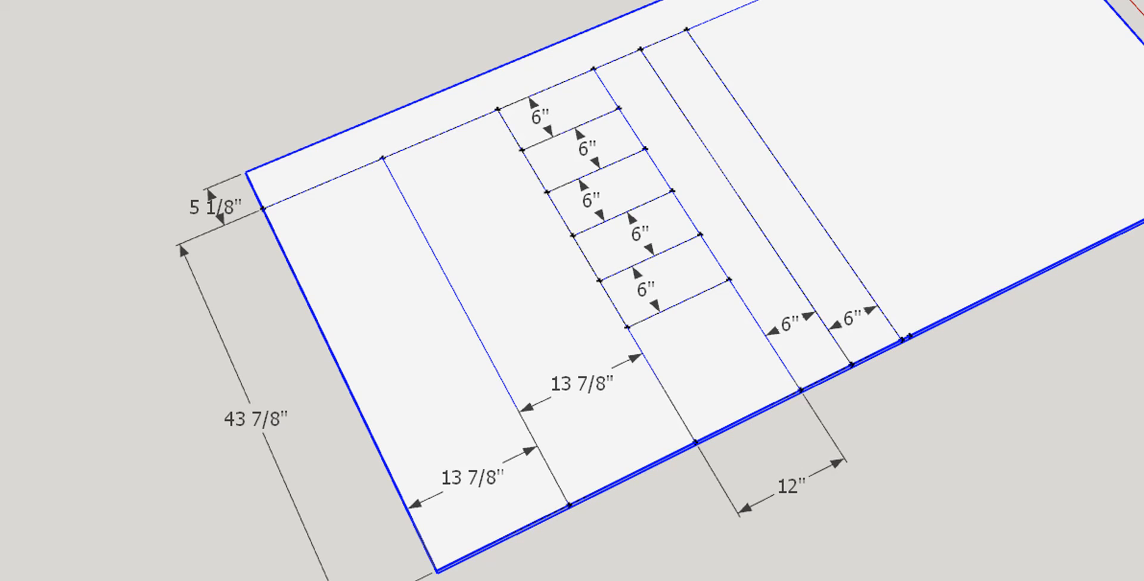
mouse_move(372, 152)
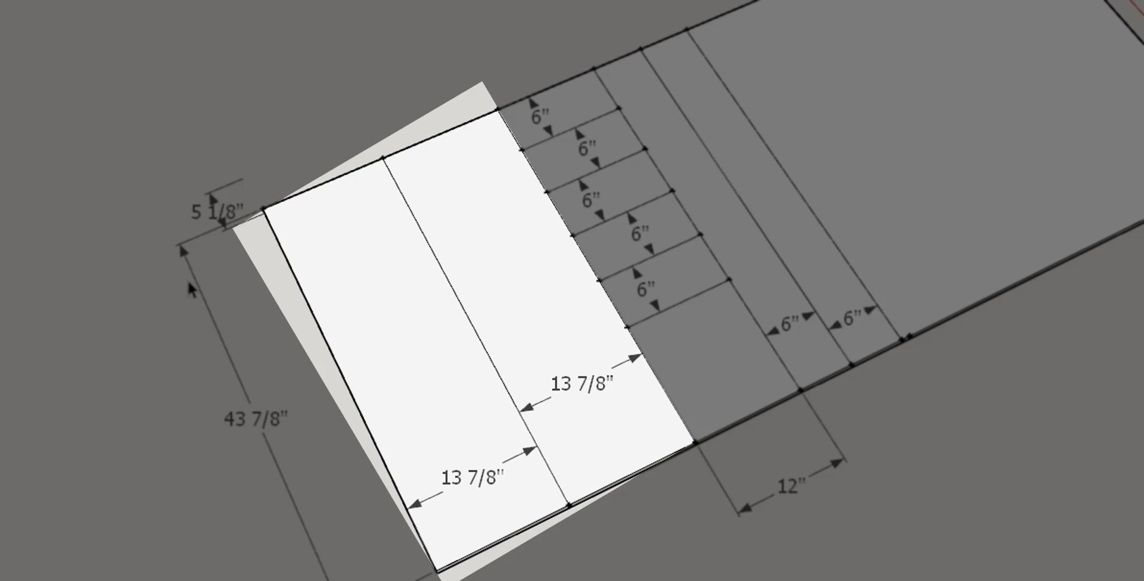
mouse_move(136, 284)
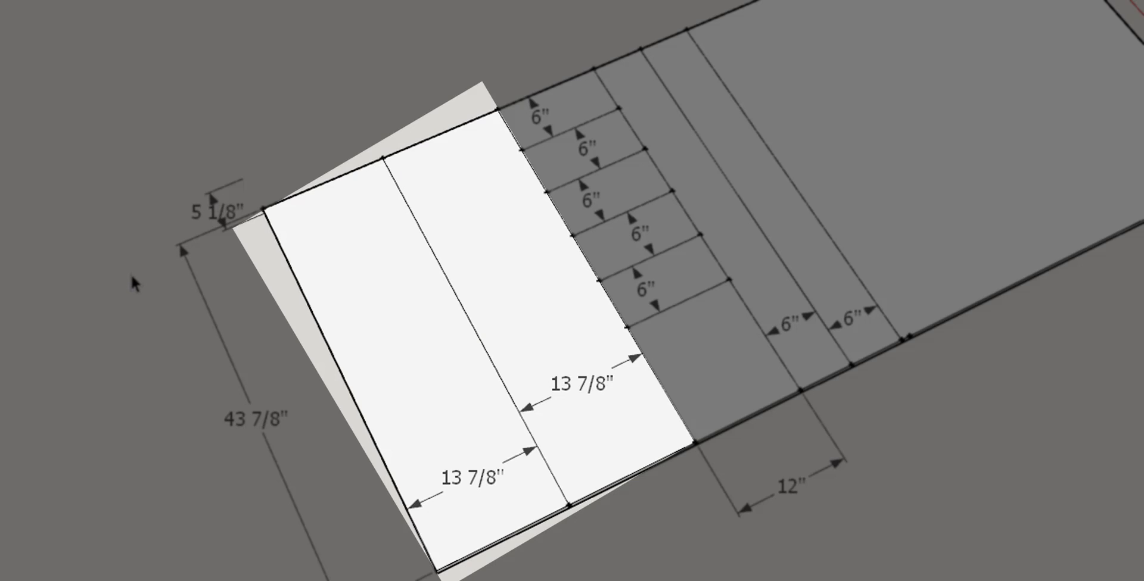
mouse_move(184, 297)
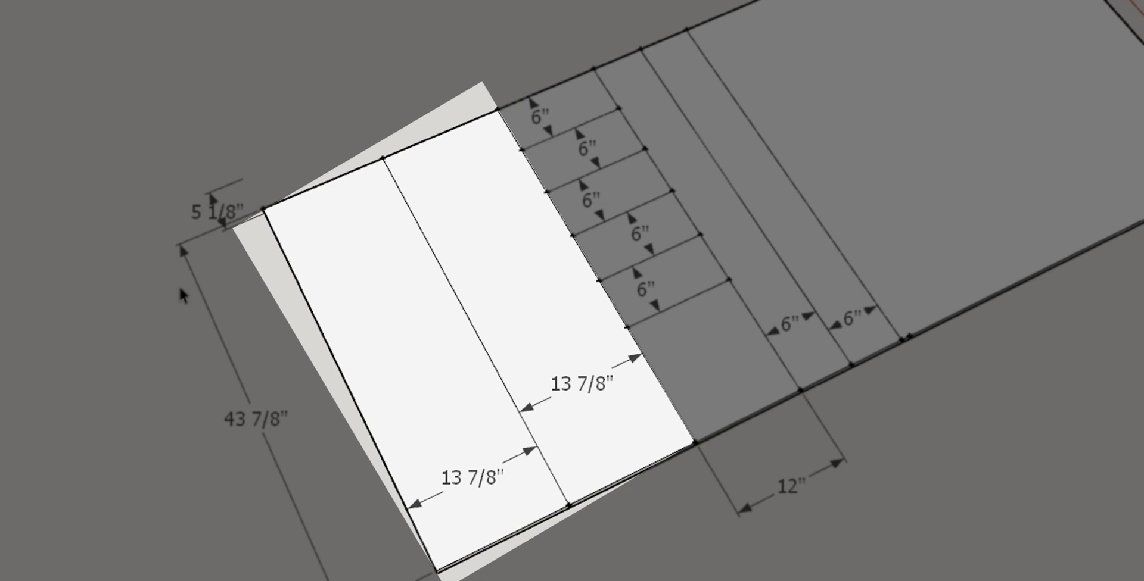
Step: Delete both 13 7/8-inch panels from the plywood cut layout
click(354, 284)
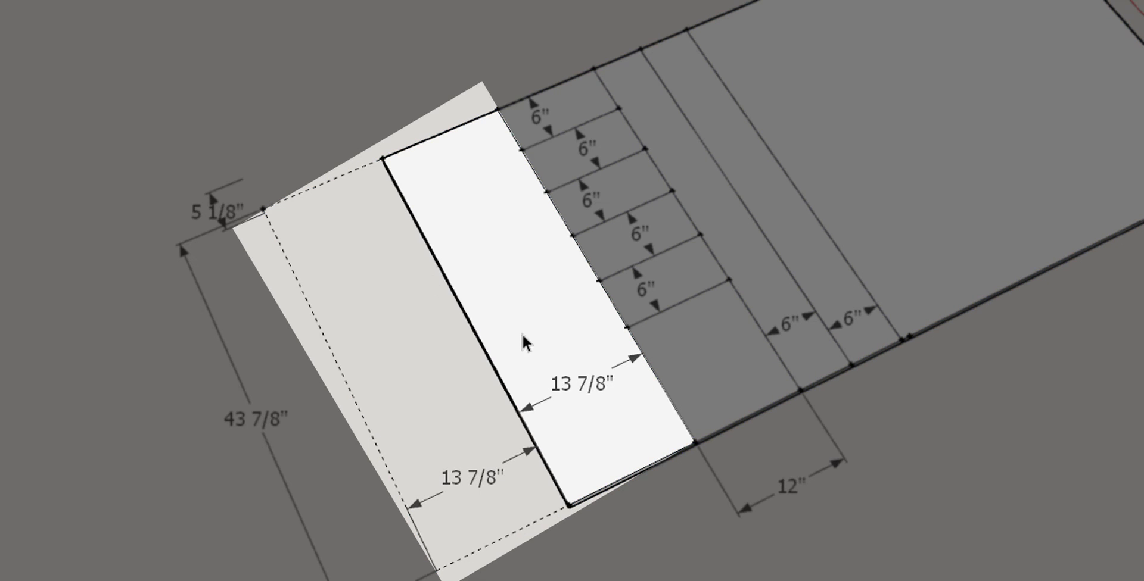
click(470, 474)
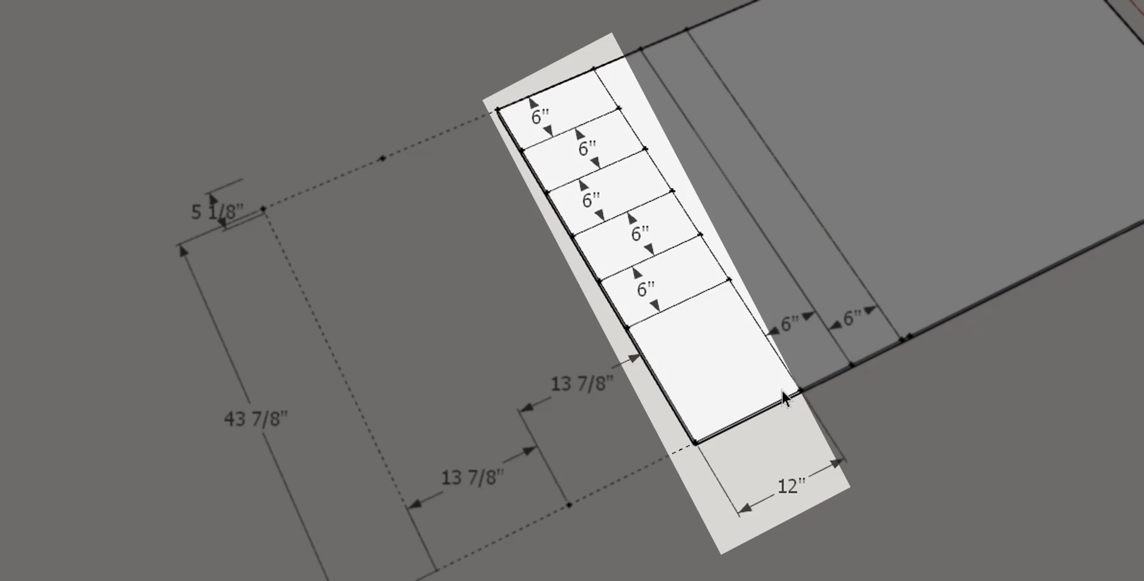
mouse_move(1012, 530)
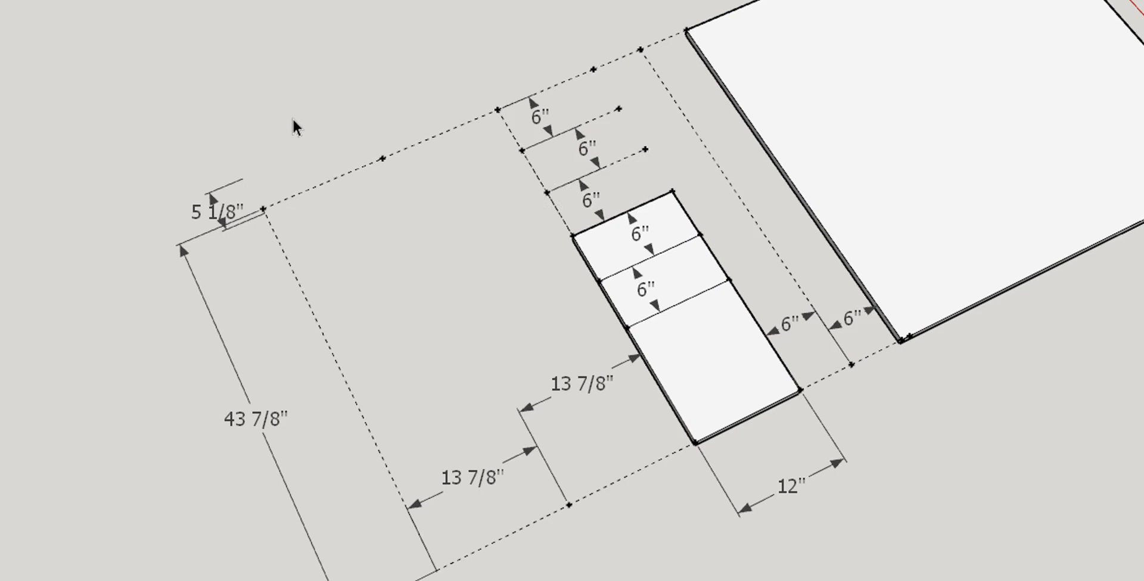
mouse_move(508, 310)
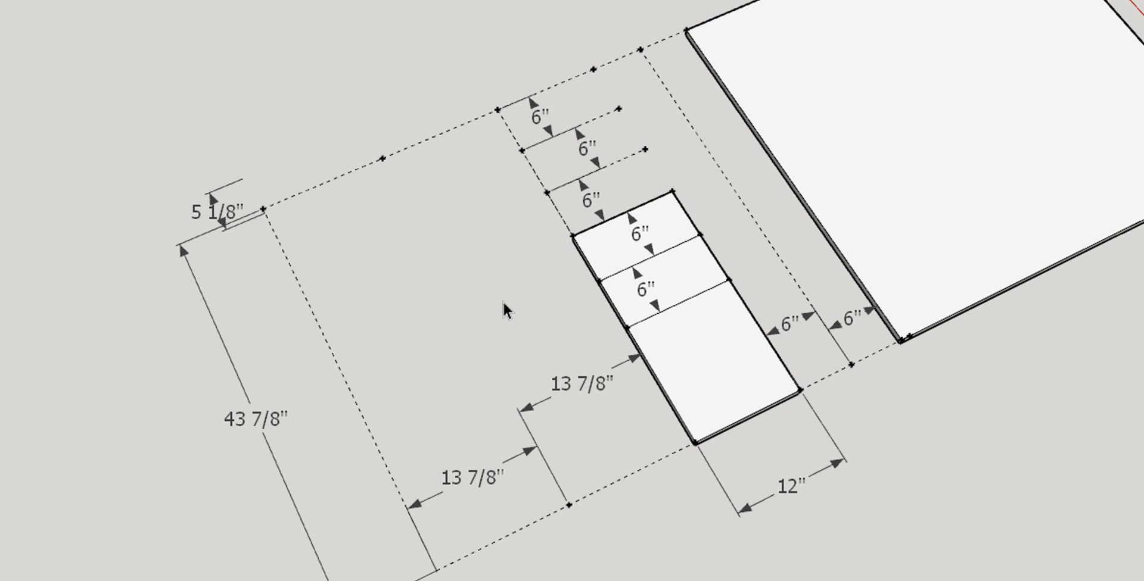
Step: Delete the remaining 6-inch strip, leaving the 12-inch end panel beside the sheet
click(656, 280)
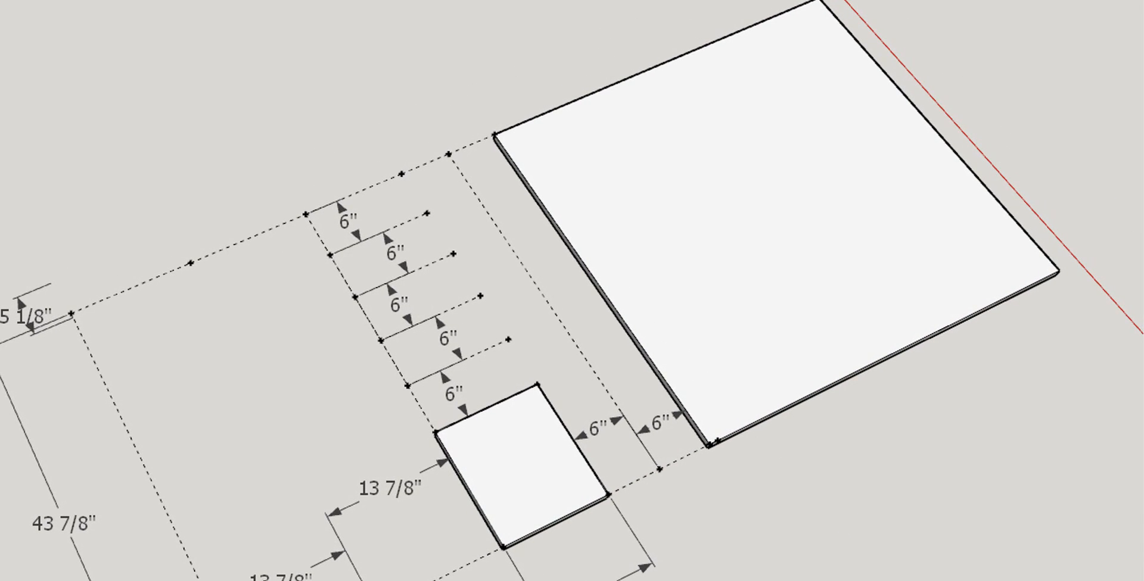
mouse_move(350, 381)
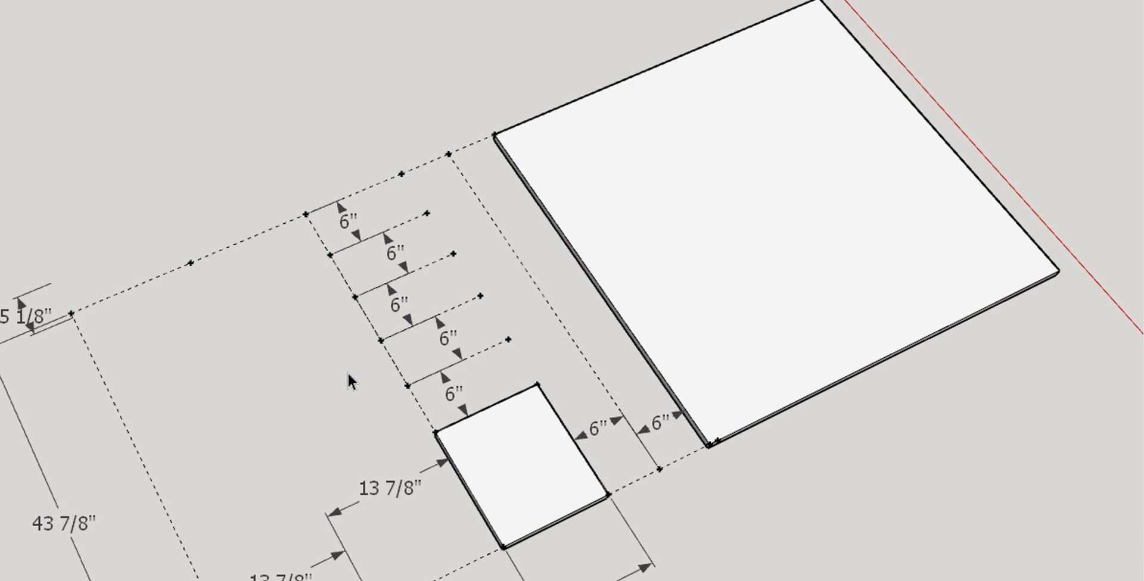